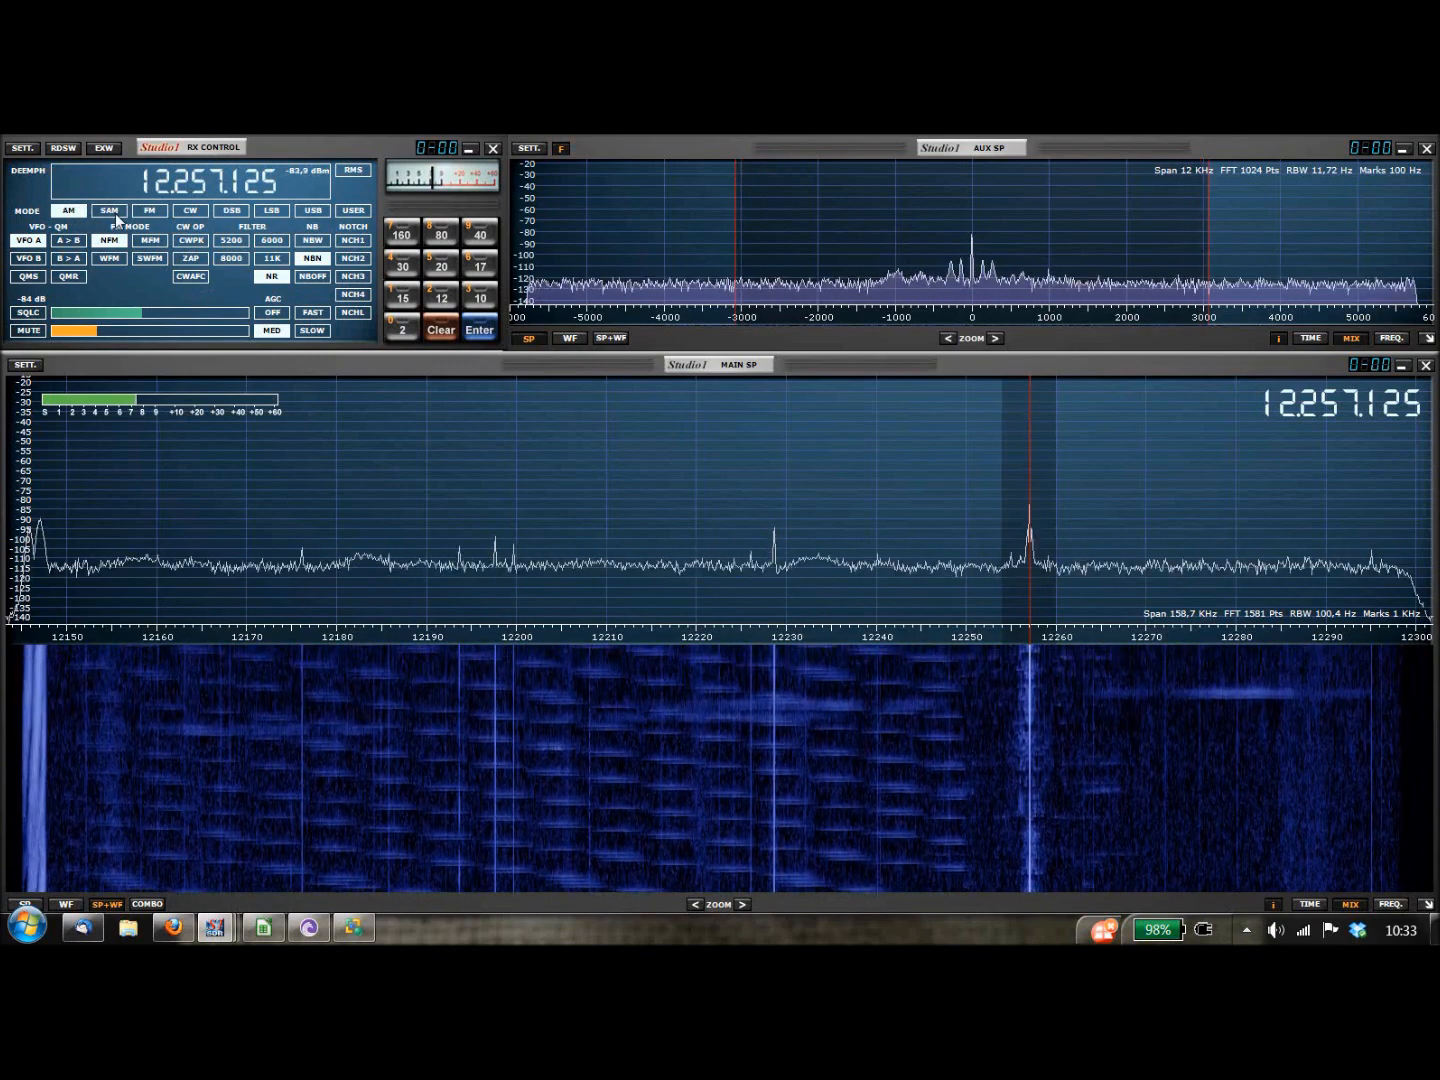
- Cycle demodulation through SAM, USB, LSB to DSB, and zoom the spectrum to 7.7 kHz
click(109, 210)
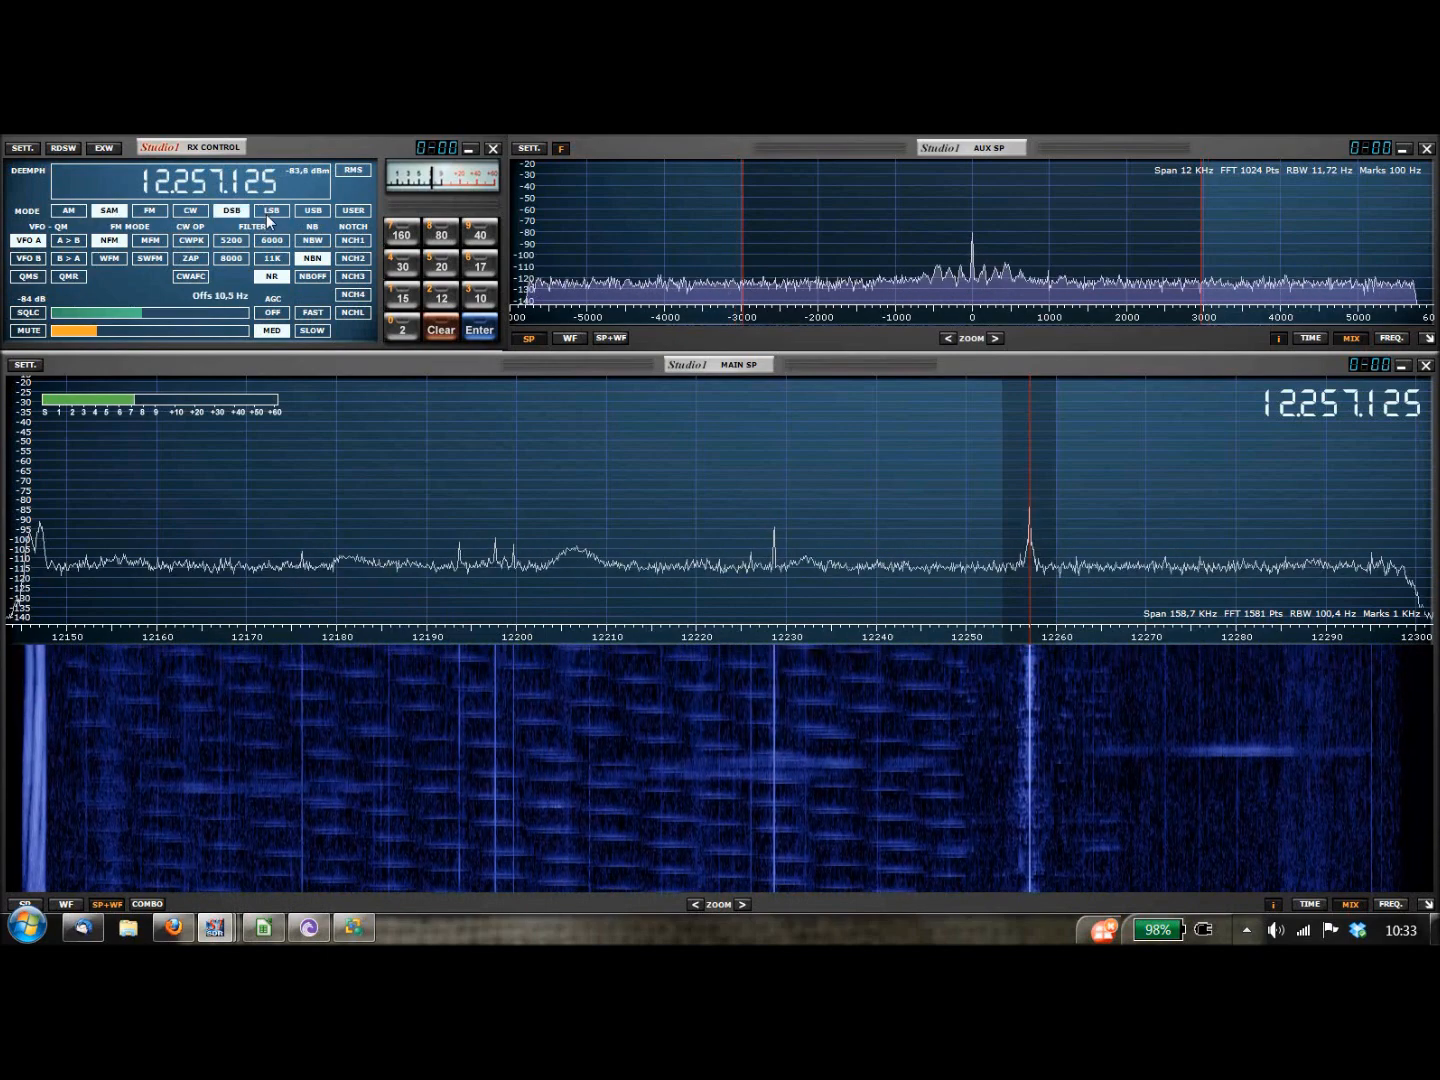
click(312, 210)
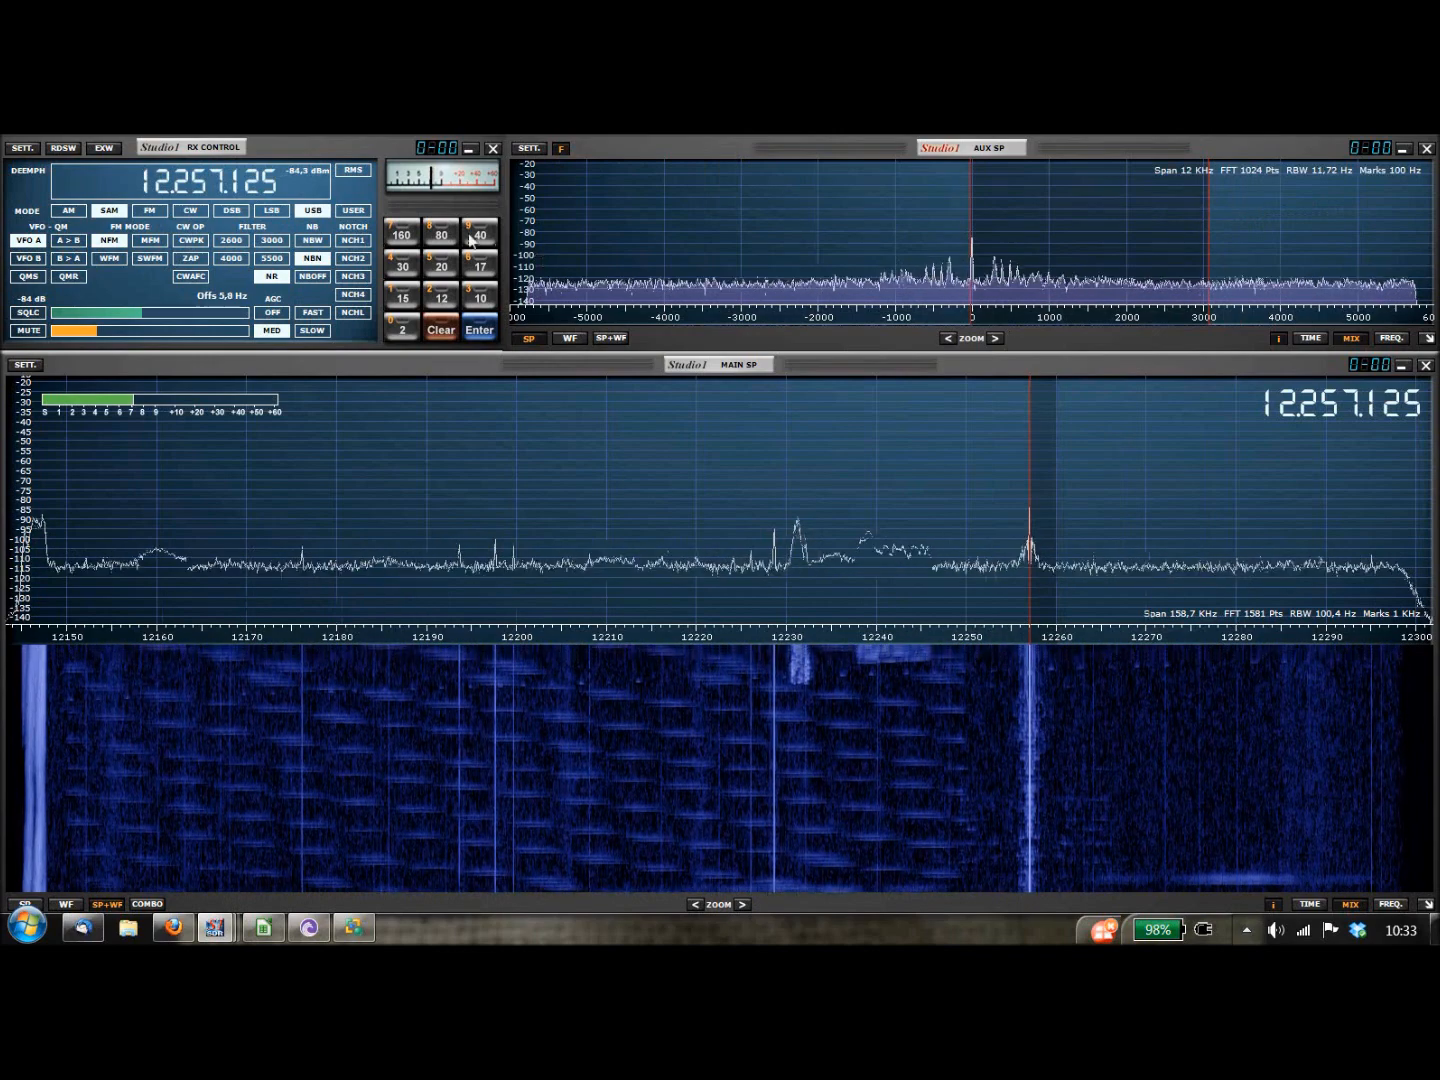
click(271, 210)
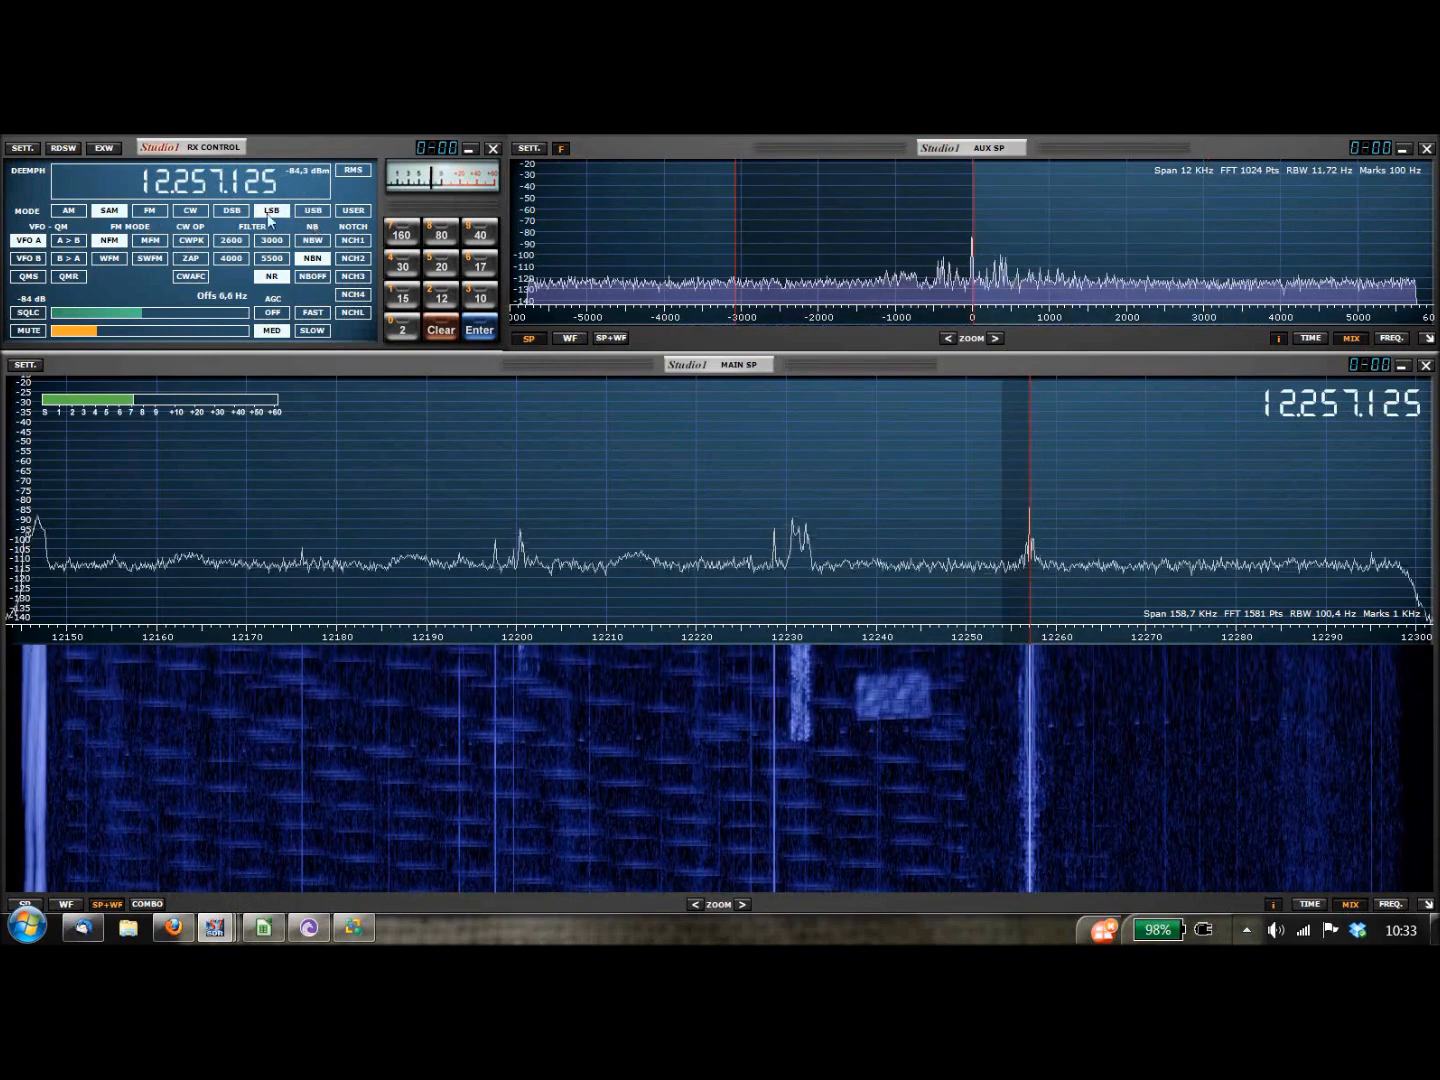
click(231, 210)
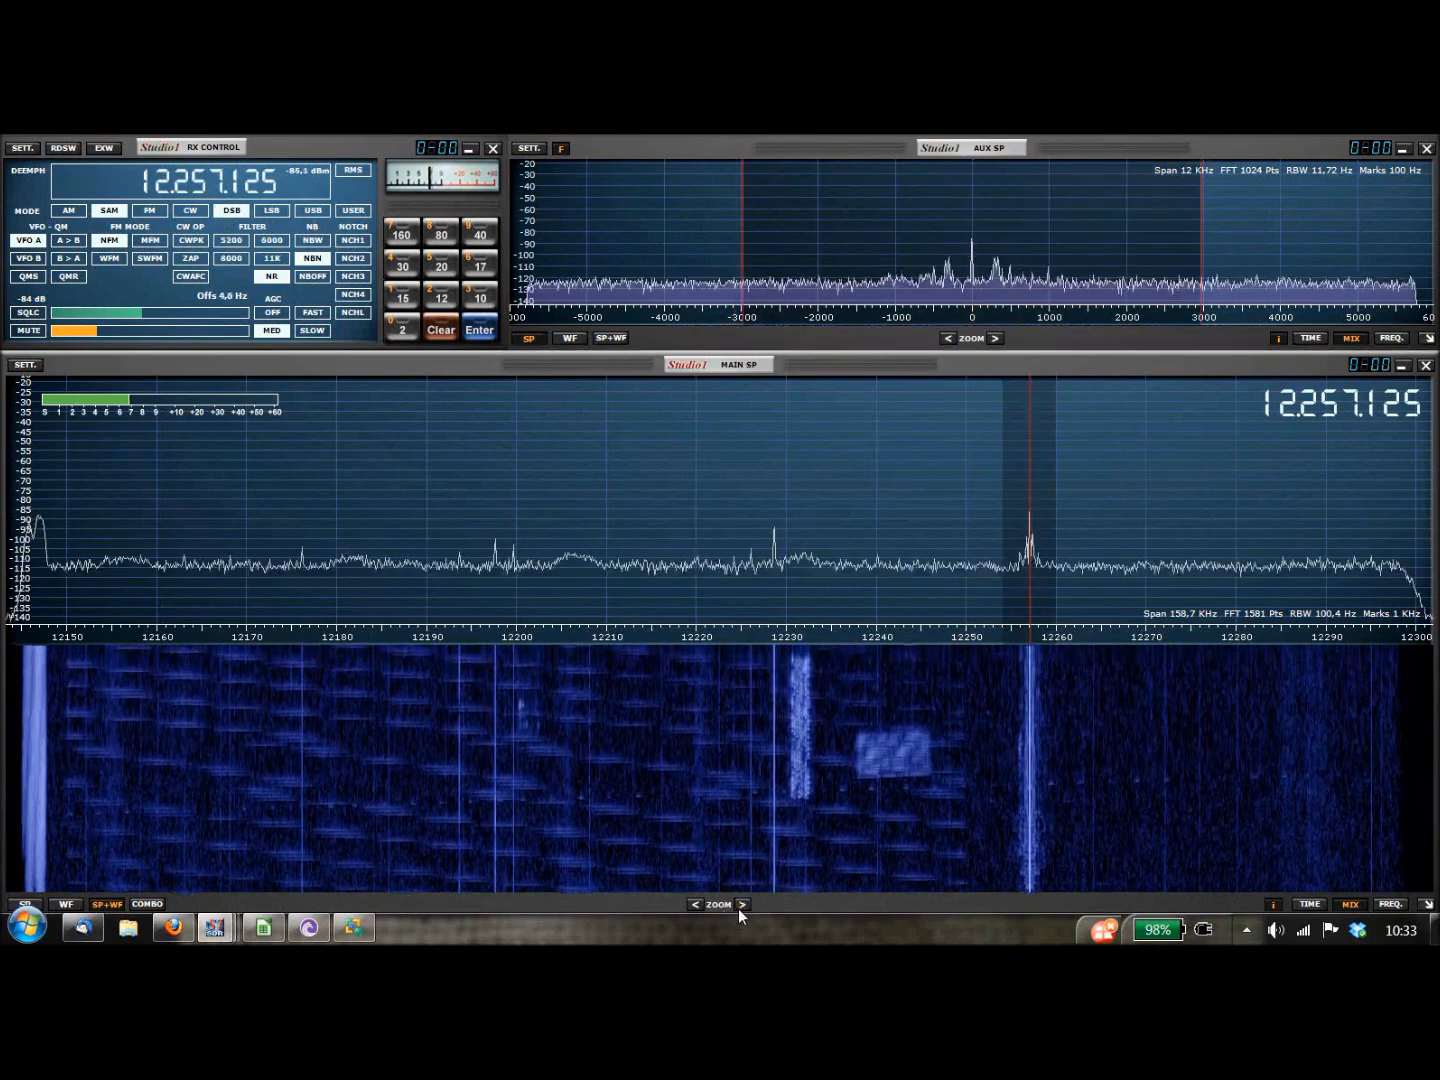
click(743, 904)
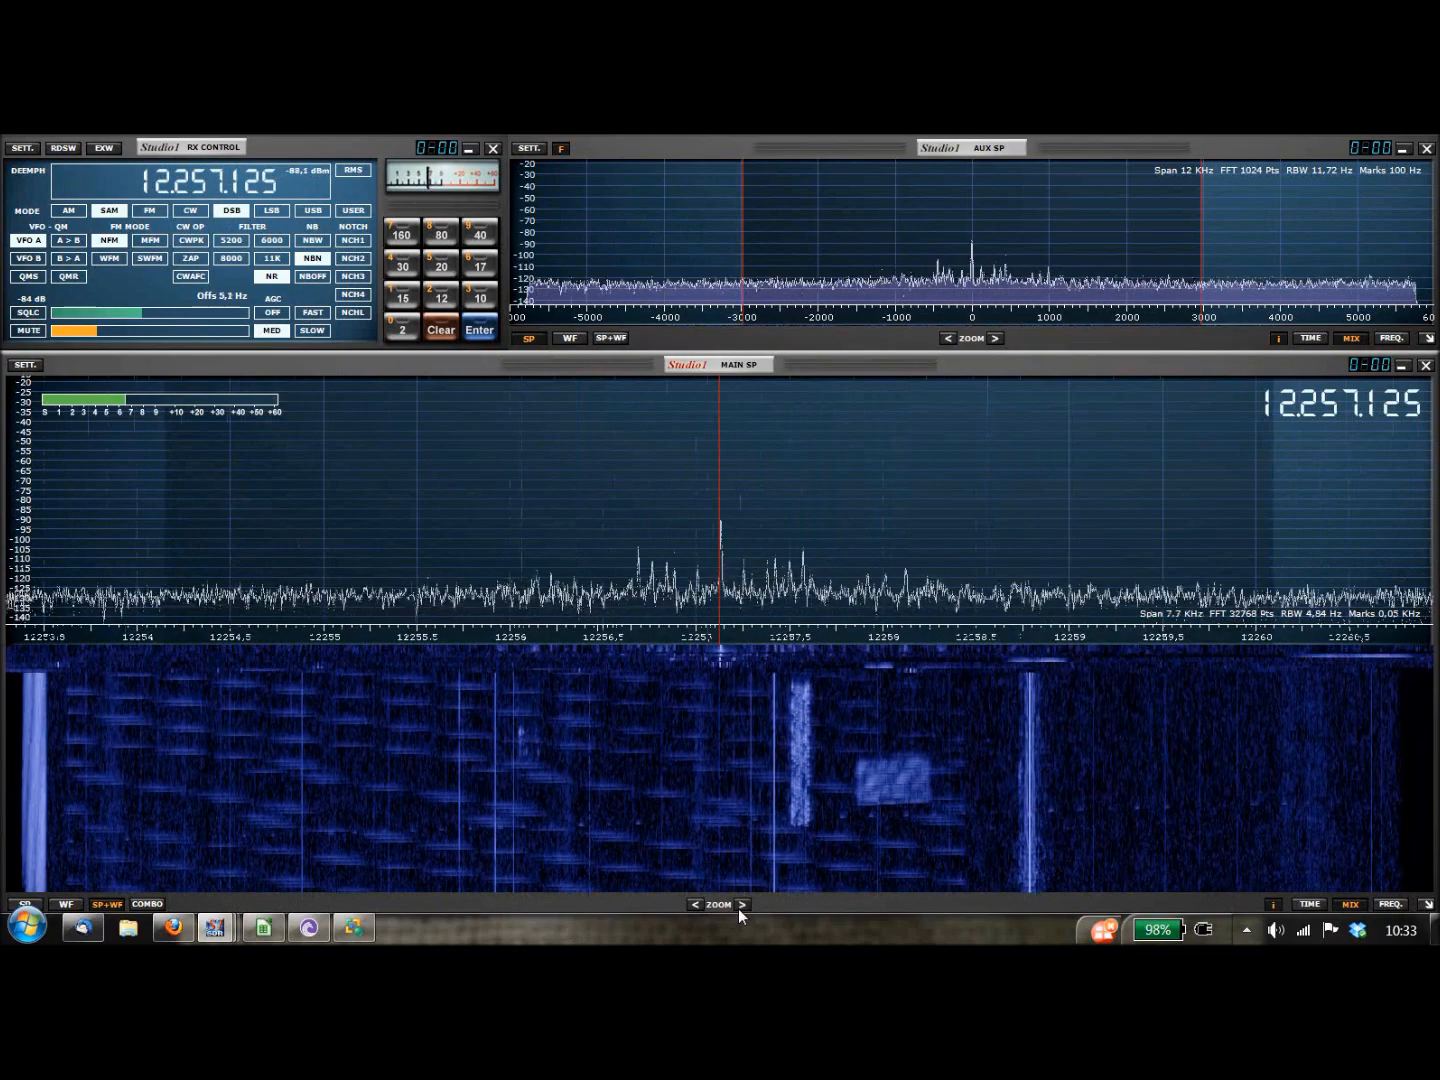